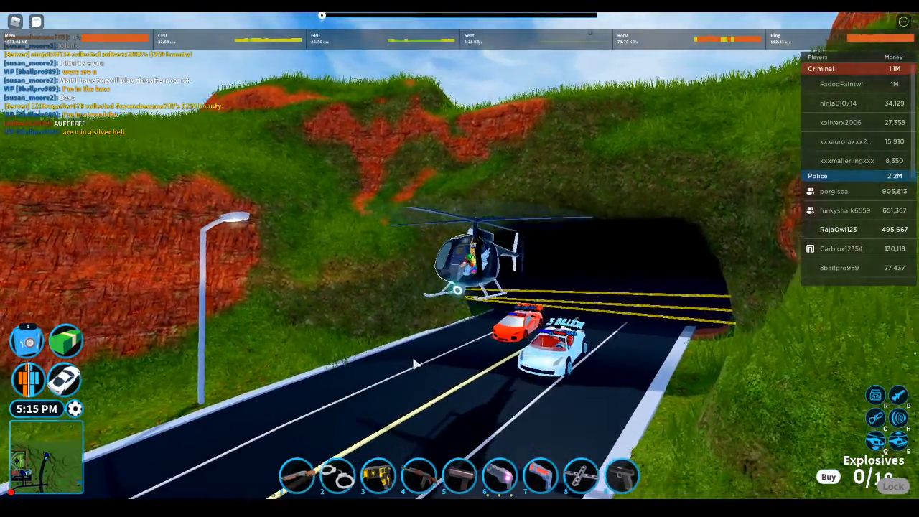
pyautogui.moveTo(416, 364)
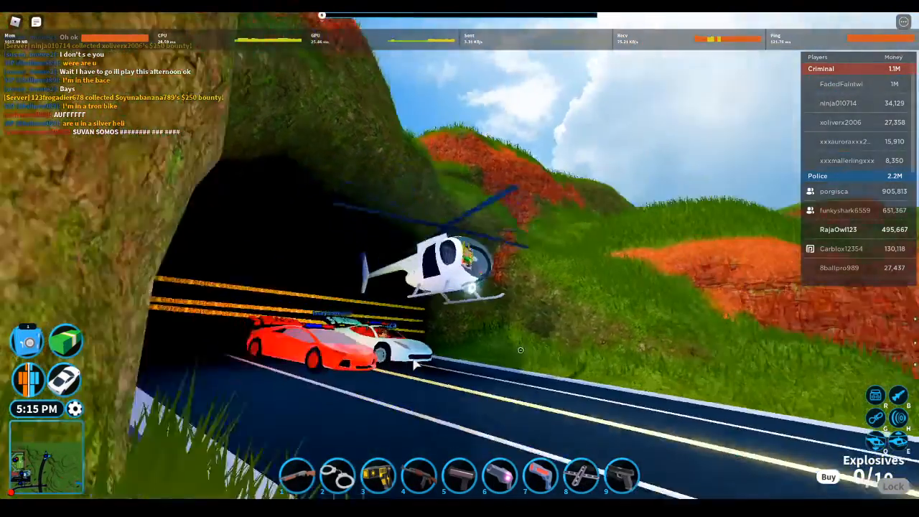
pyautogui.moveTo(452, 405)
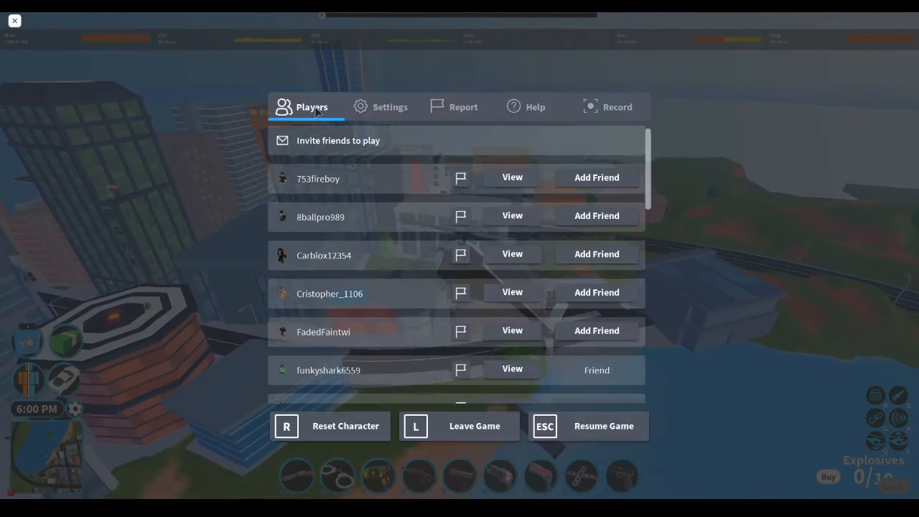
# - Turn Performance Stats off in the Settings tab of the game menu
pyautogui.click(390, 106)
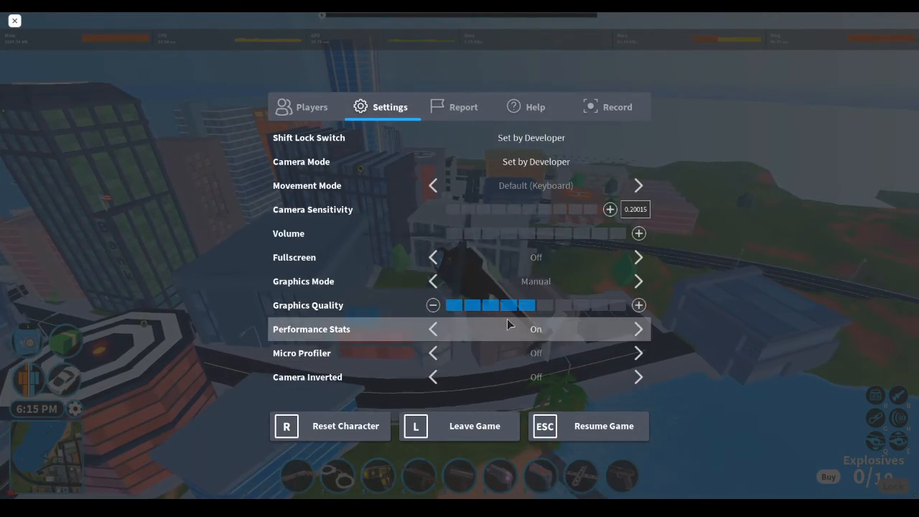
pyautogui.click(588, 425)
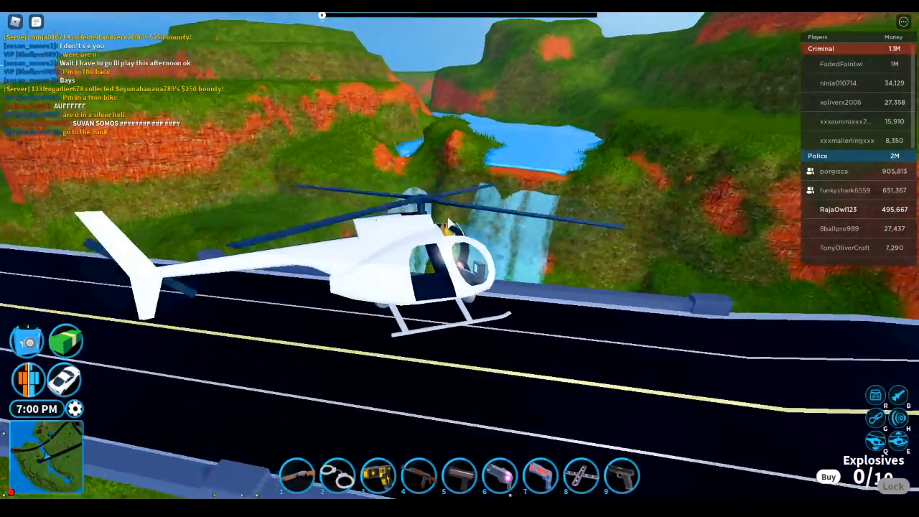
pyautogui.moveTo(460, 258)
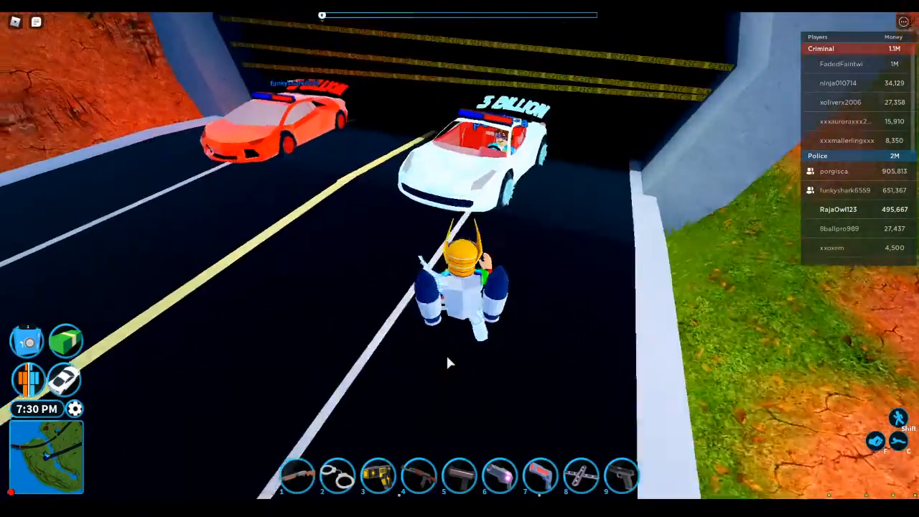
pyautogui.moveTo(449, 363)
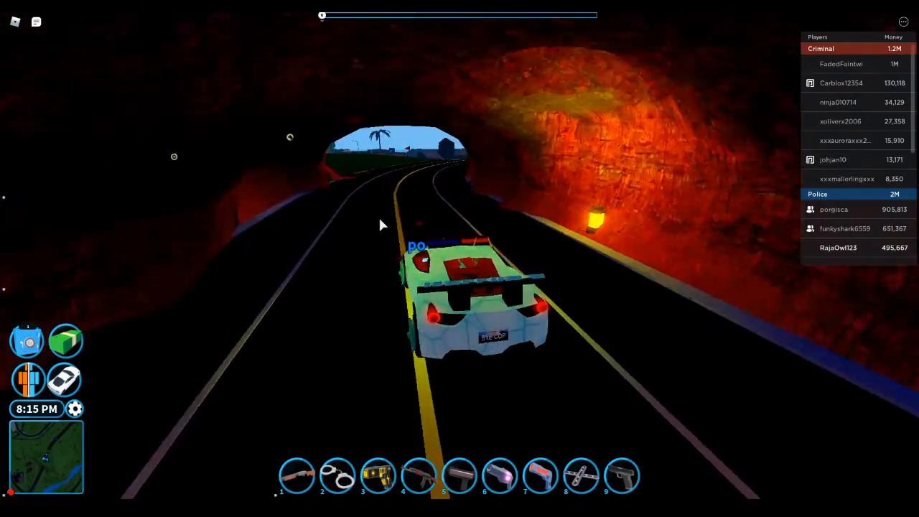
# - Drive the white police sports car forward through the dark tunnel
pyautogui.press('w')
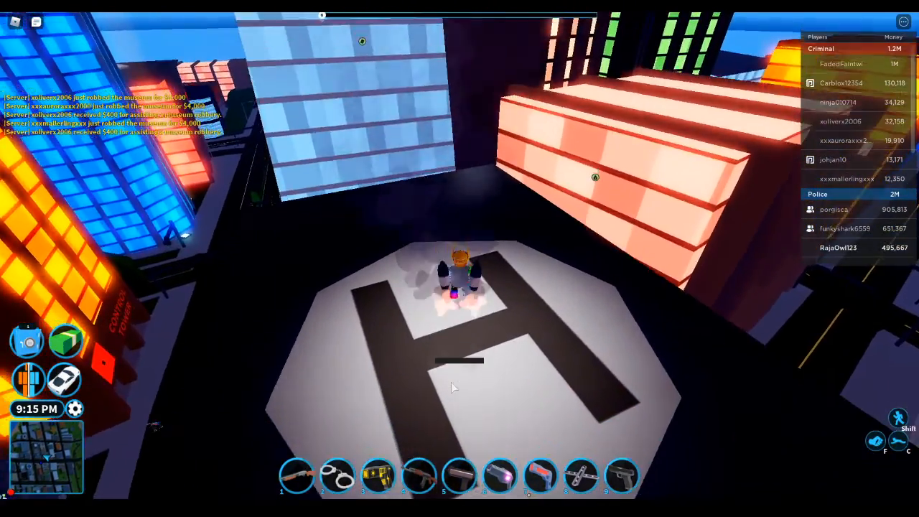
# - Walk the character to the garage beside the parked car, ready to enter
pyautogui.click(459, 374)
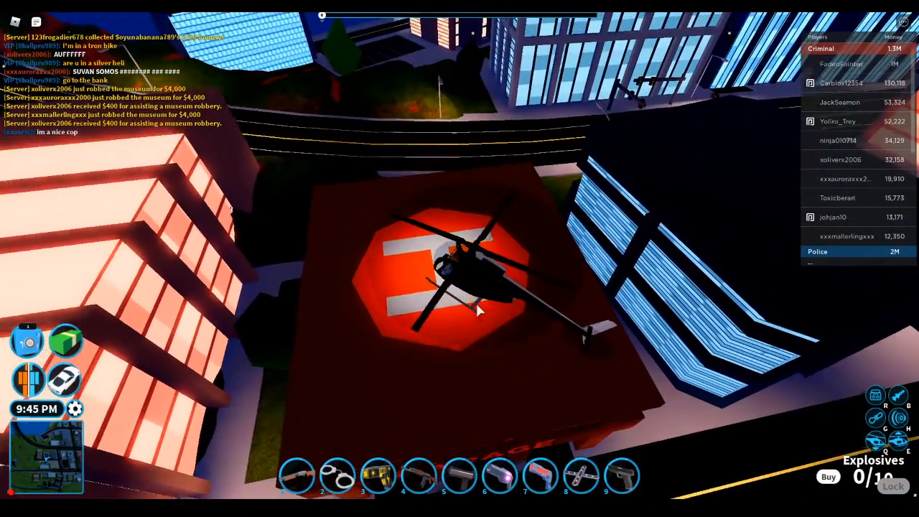
pyautogui.moveTo(484, 315)
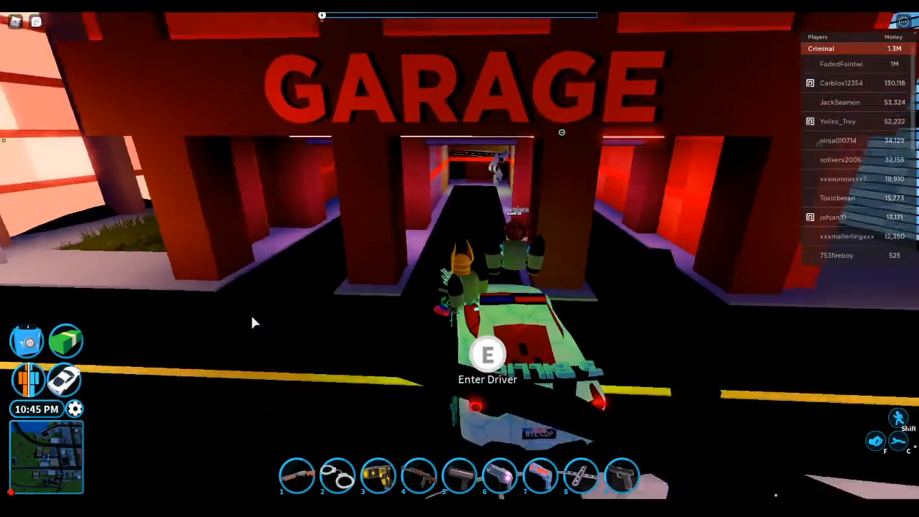
pyautogui.press('e')
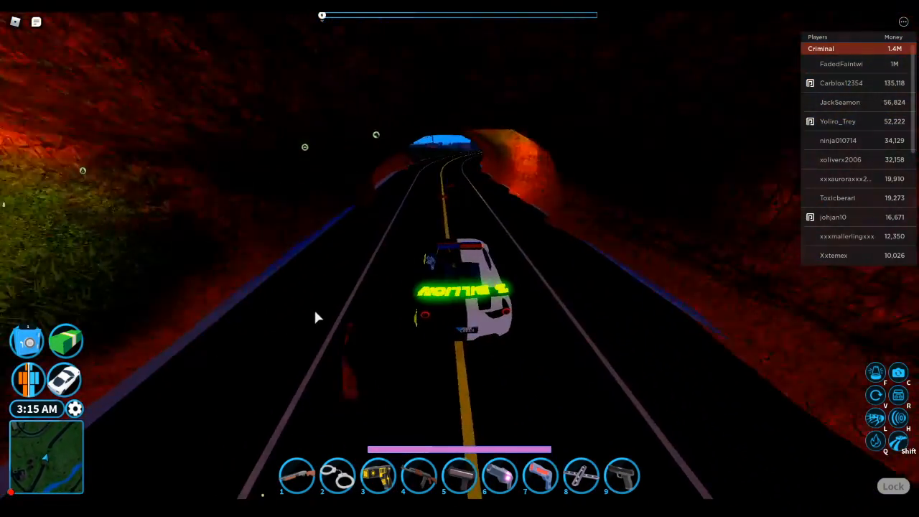
pyautogui.moveTo(423, 238)
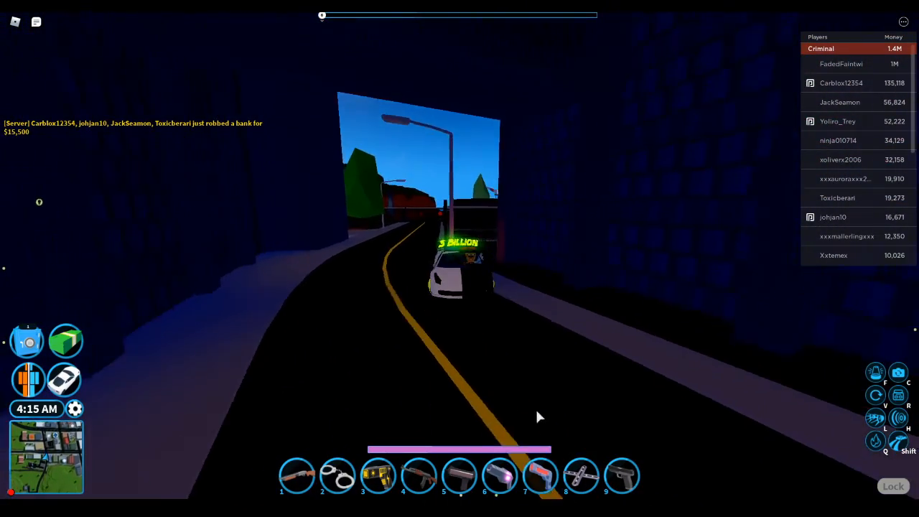
pyautogui.moveTo(545, 453)
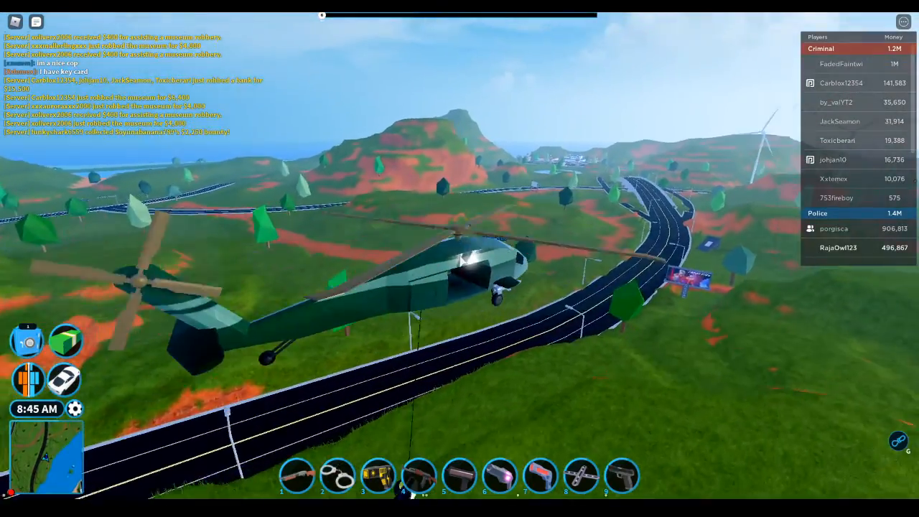
pyautogui.moveTo(459, 259)
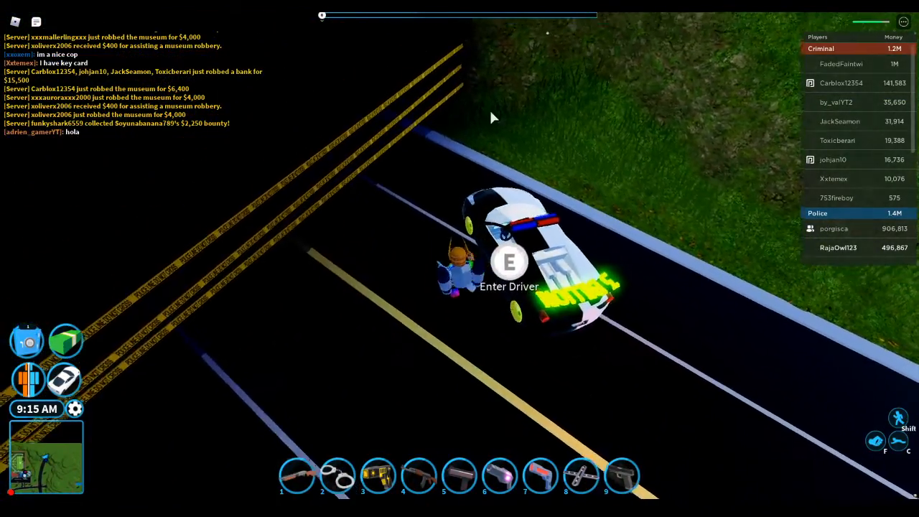
# - Get into the driver's seat of the white police sports car
pyautogui.press('e')
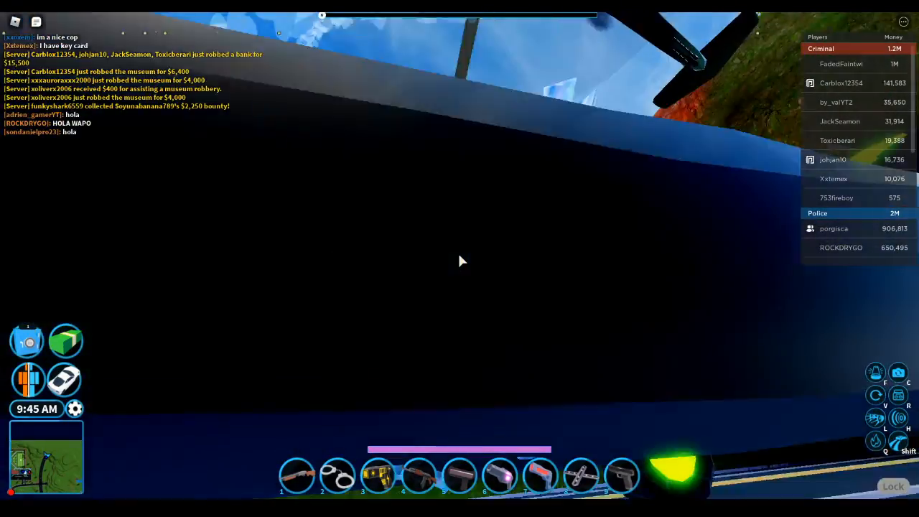
pyautogui.moveTo(592, 126)
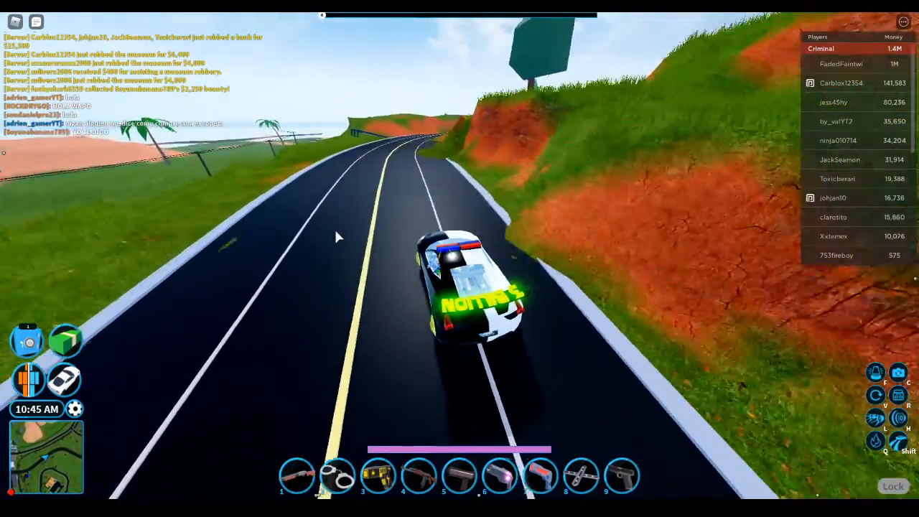
# - Accelerate the police car along the winding highway through the green hills
pyautogui.press('w')
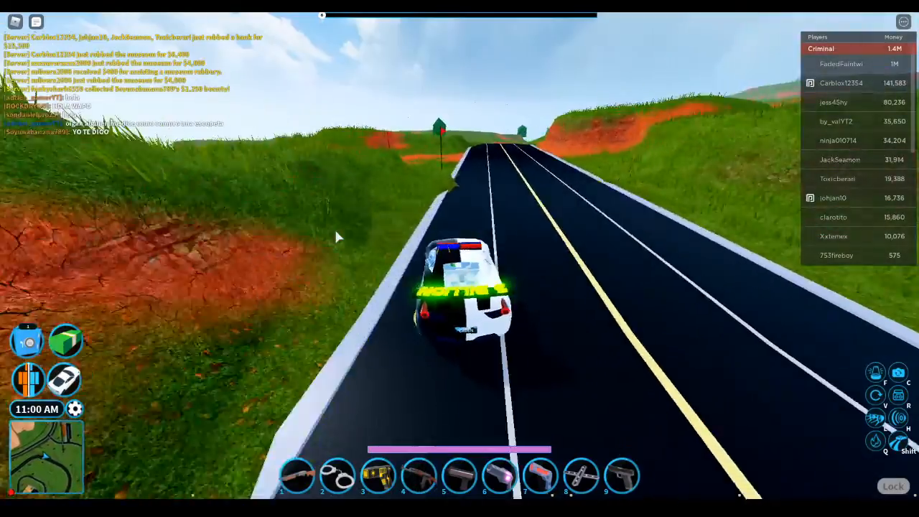